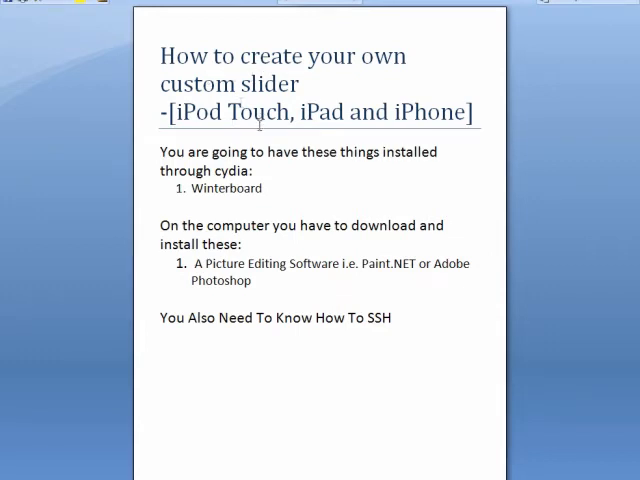
pyautogui.moveTo(220, 197)
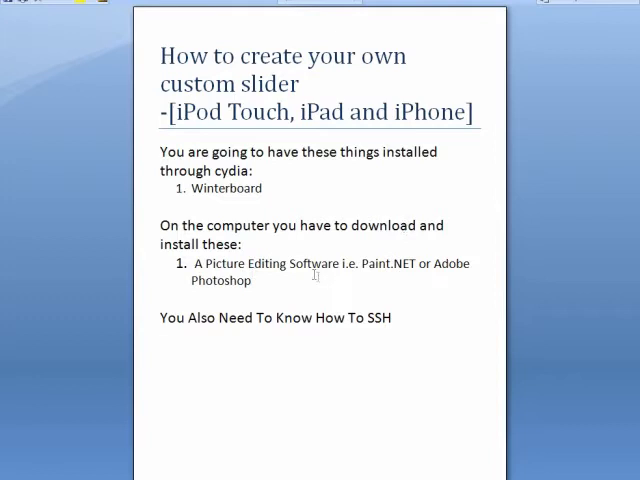
pyautogui.moveTo(270, 299)
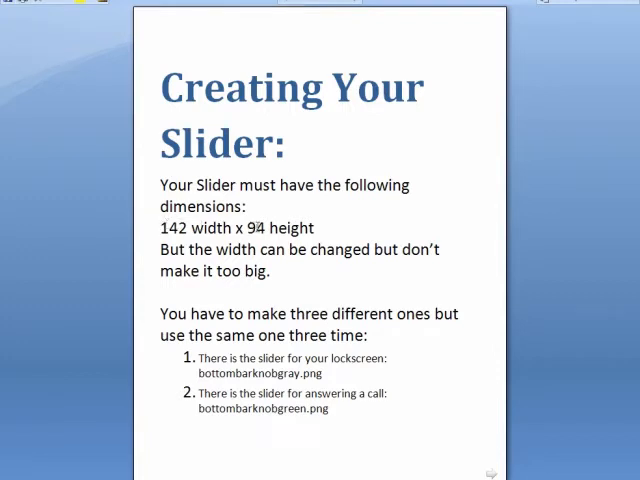
pyautogui.moveTo(225, 249)
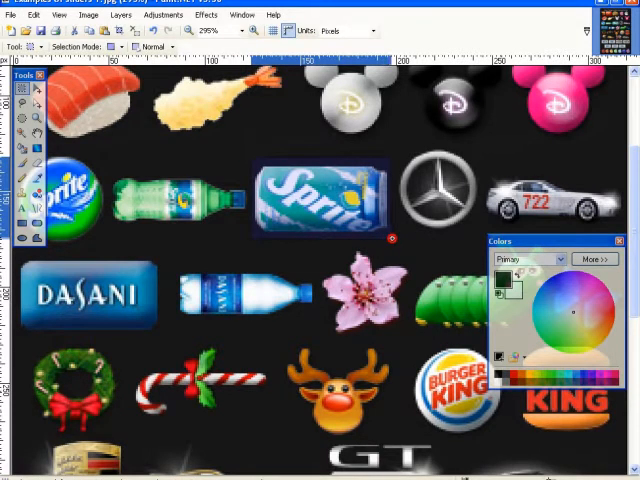
# Step: Copy the Sprite can from the example sliders picture and create a blank 142 × 94 image
pyautogui.moveTo(253, 165); pyautogui.dragTo(392, 240)
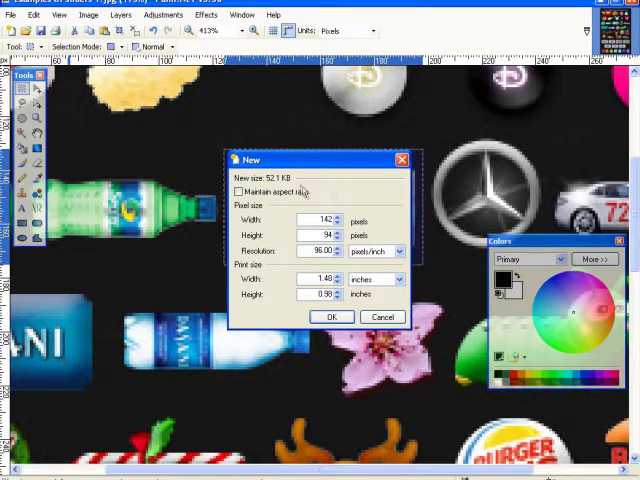
pyautogui.click(333, 317)
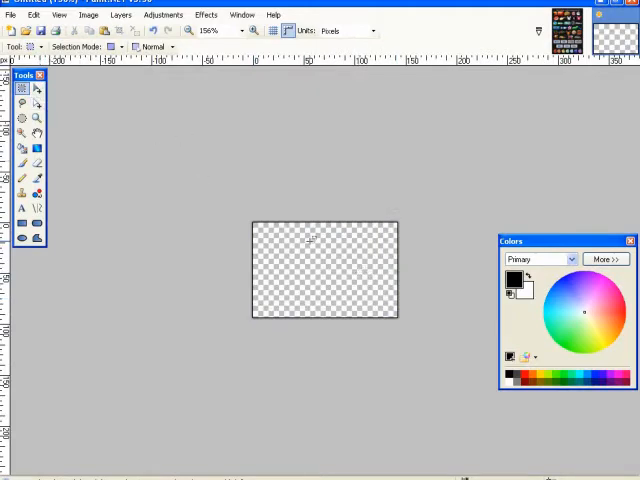
pyautogui.moveTo(297, 227)
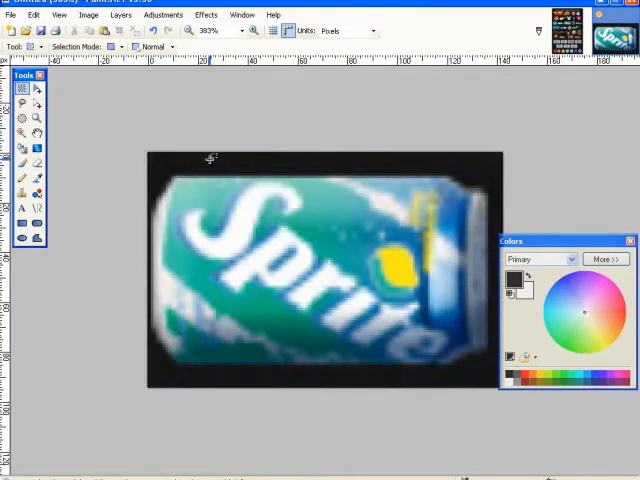
pyautogui.moveTo(76, 123)
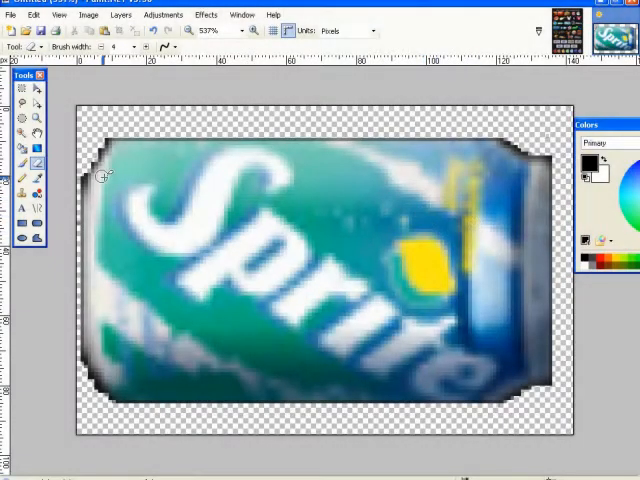
pyautogui.moveTo(20, 92)
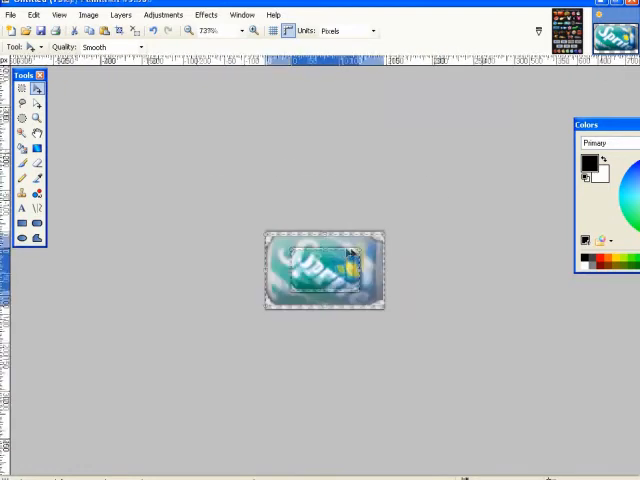
# Step: Save the Sprite can image to the Desktop as bottombarknobgray.png
pyautogui.click(13, 14)
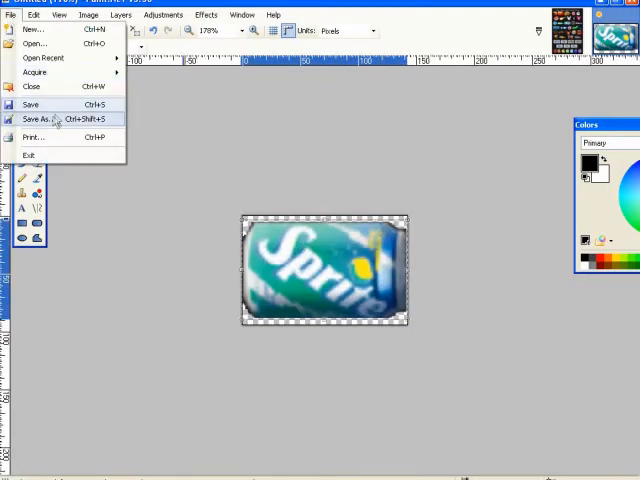
pyautogui.click(34, 119)
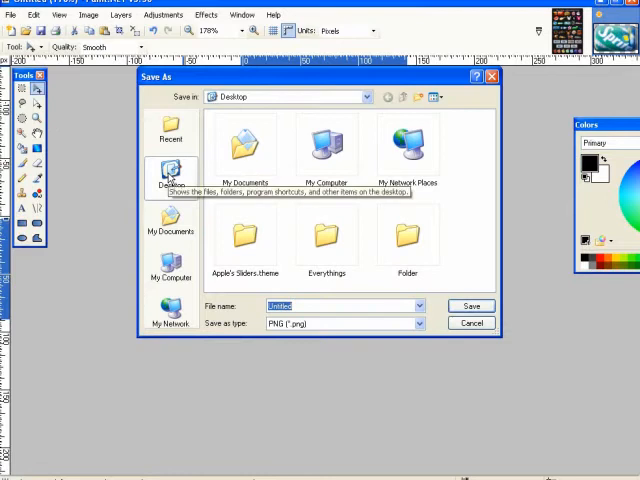
pyautogui.moveTo(163, 307)
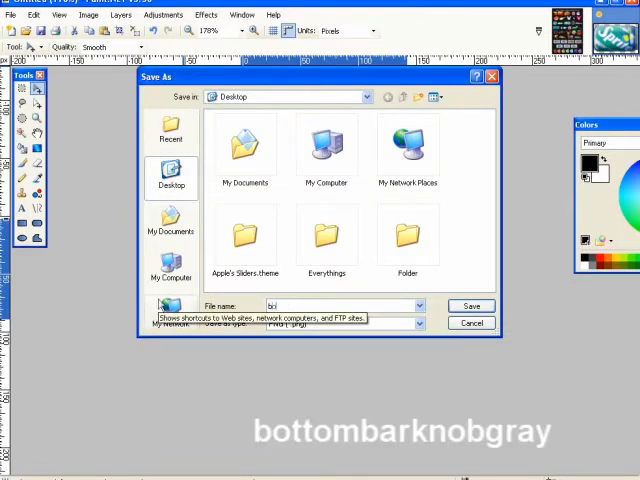
pyautogui.write('bottombal')
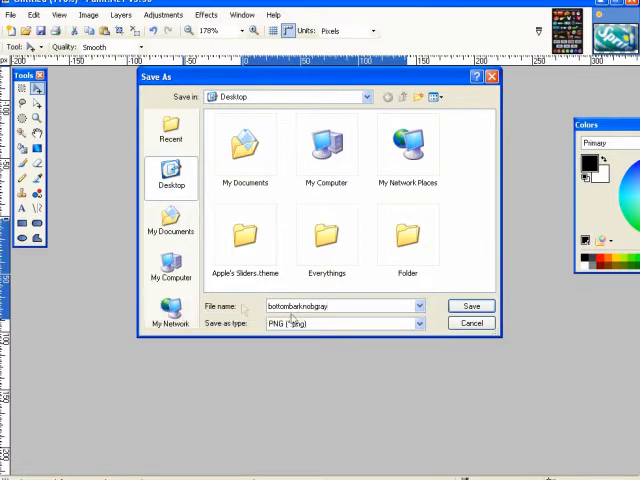
pyautogui.moveTo(285, 337)
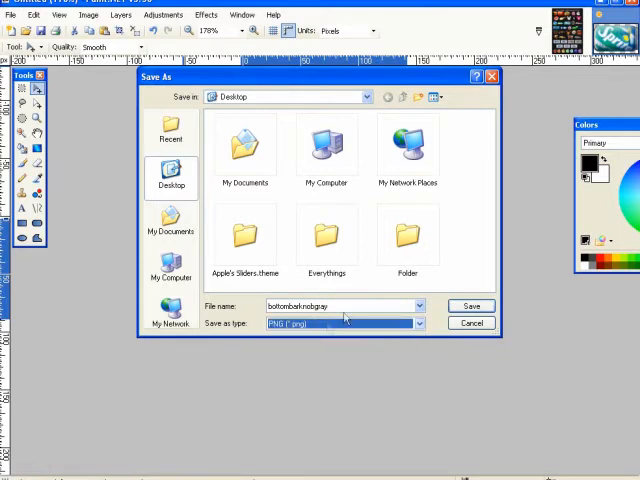
pyautogui.click(471, 306)
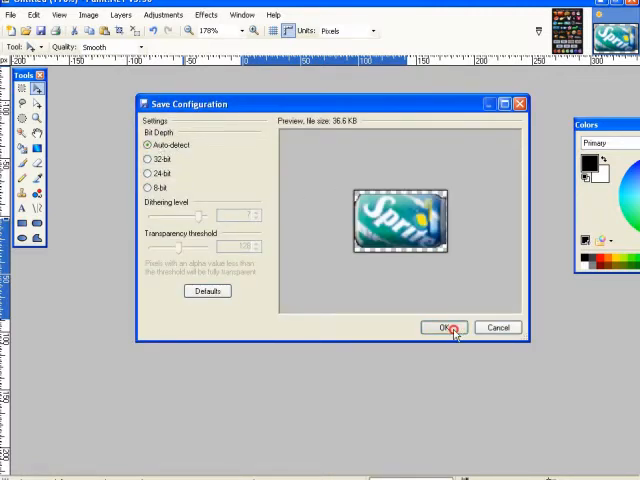
pyautogui.click(445, 327)
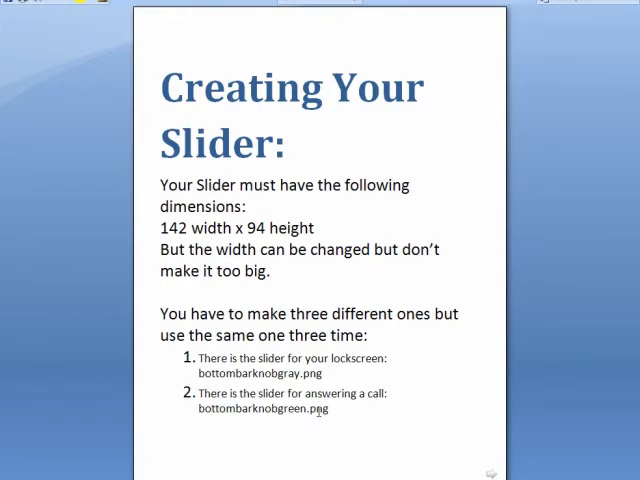
pyautogui.moveTo(318, 413)
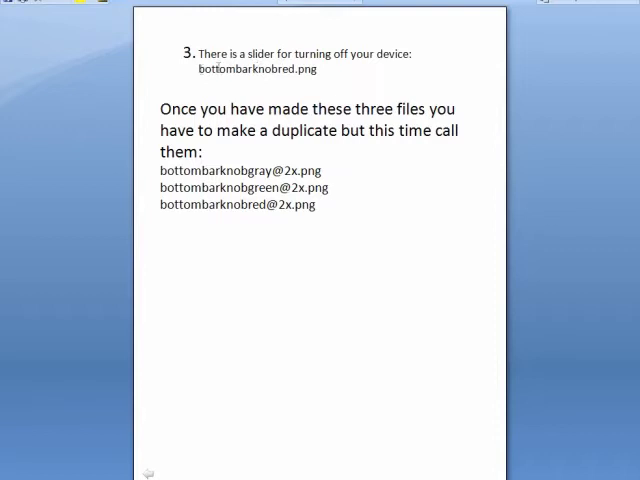
pyautogui.moveTo(234, 108)
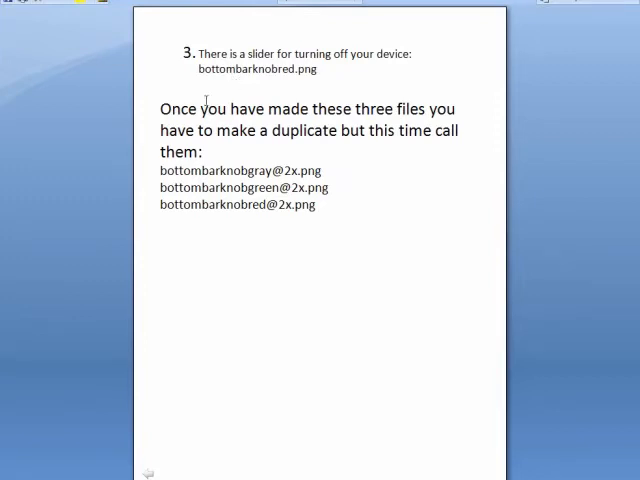
pyautogui.moveTo(321, 100)
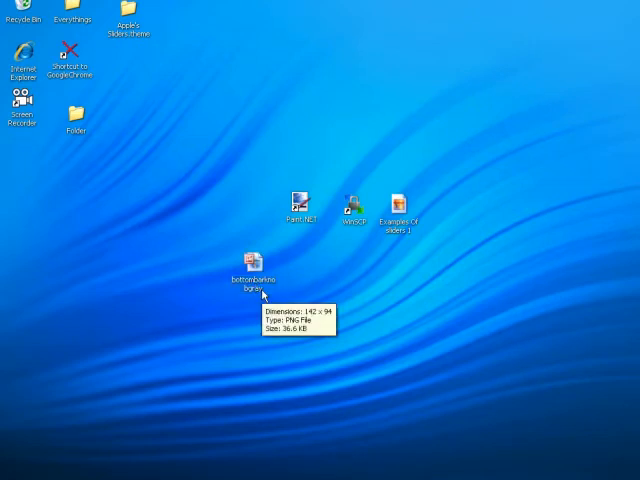
pyautogui.moveTo(313, 300)
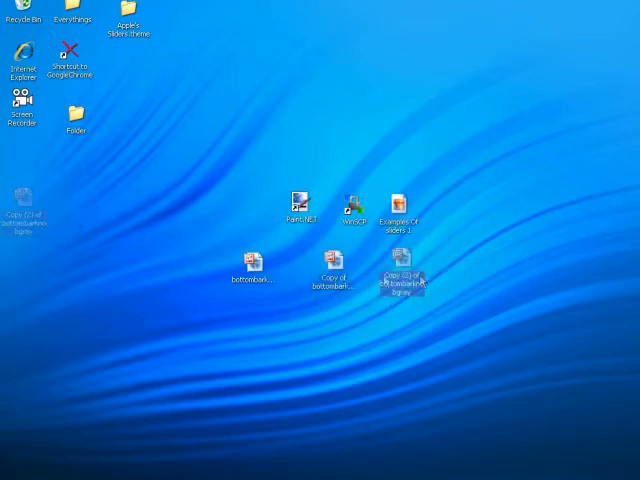
pyautogui.rightClick(401, 275)
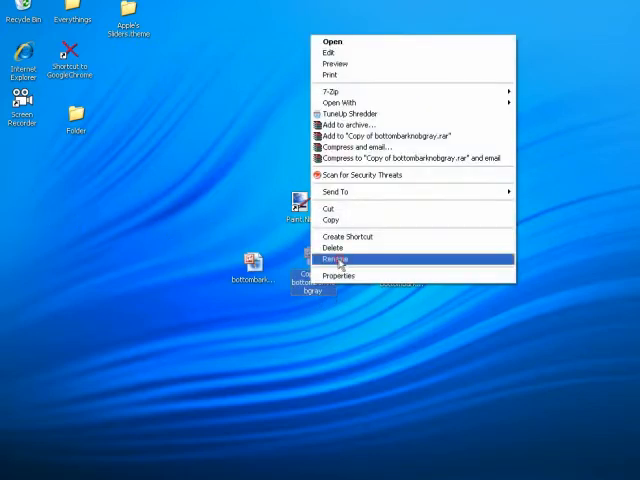
pyautogui.click(333, 259)
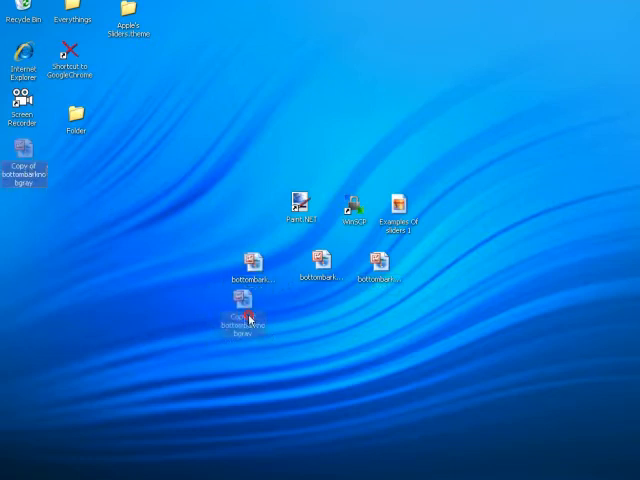
pyautogui.click(248, 305)
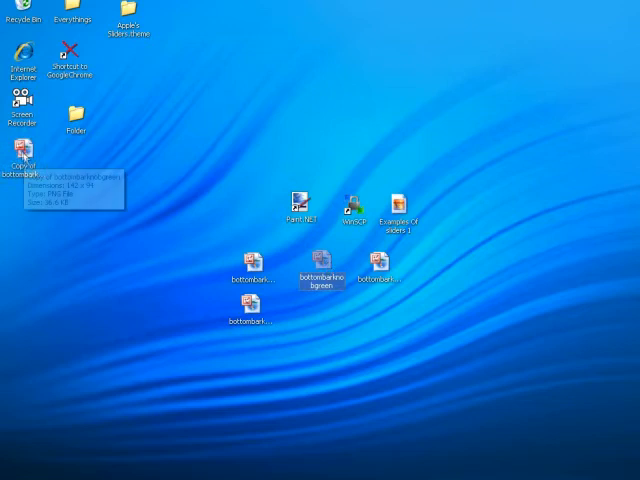
pyautogui.rightClick(315, 325)
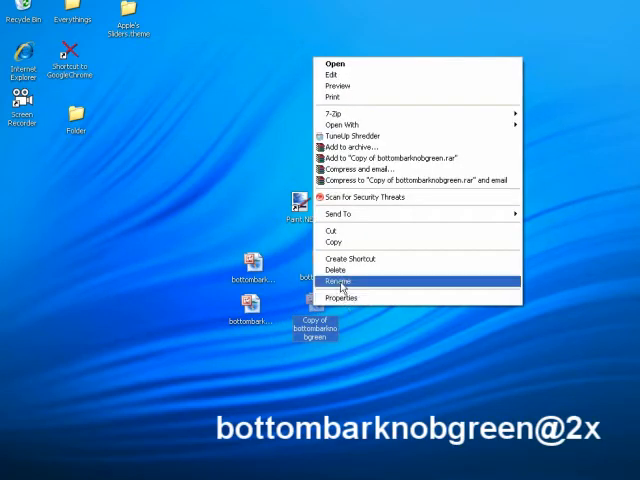
pyautogui.click(339, 281)
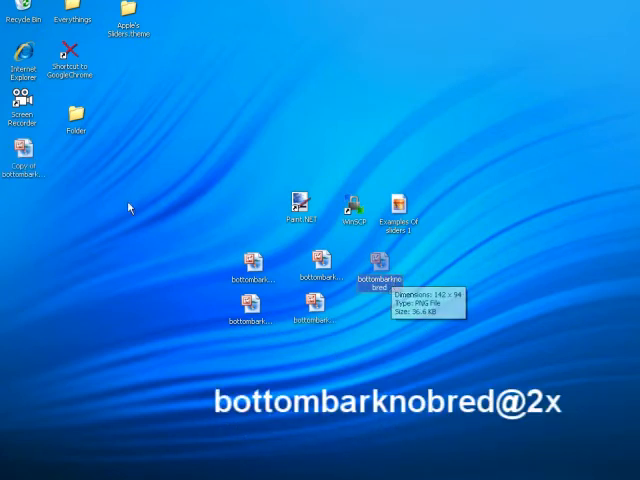
pyautogui.rightClick(373, 270)
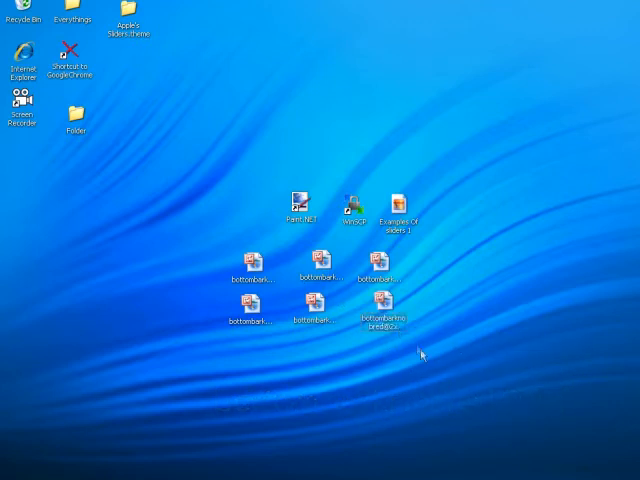
pyautogui.moveTo(139, 278)
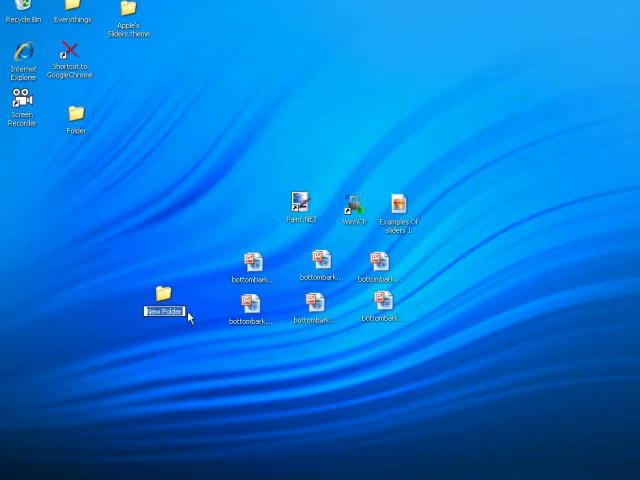
# Step: Build My Custom Slider.theme/Bundles/com.apple.TelephonyUI, move the six knob images in, and minimize
pyautogui.write('My')
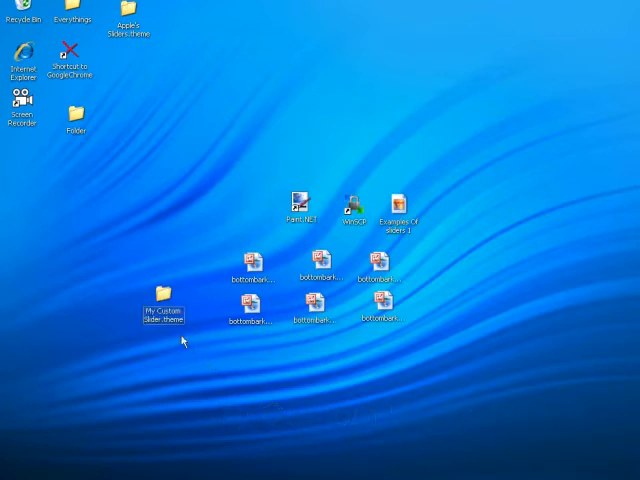
pyautogui.doubleClick(161, 303)
pyautogui.write('com.apple.Telephony')
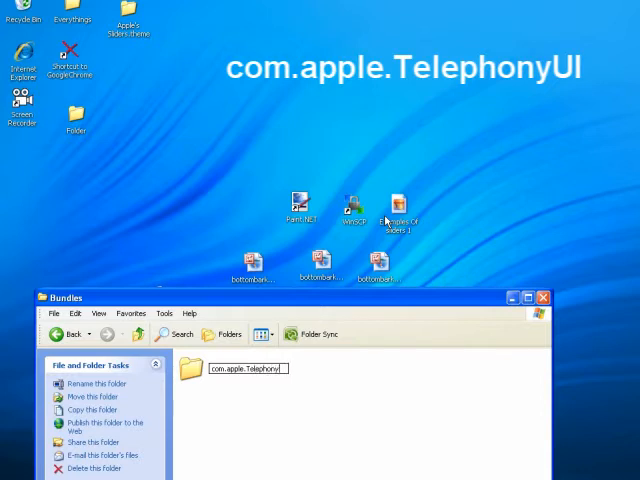
pyautogui.write('UI')
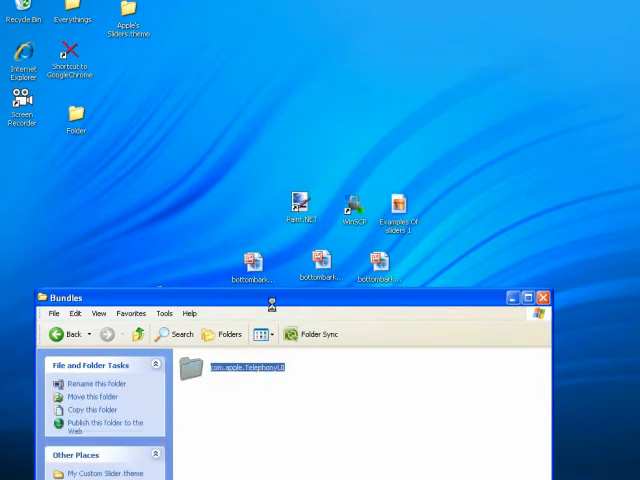
pyautogui.doubleClick(243, 366)
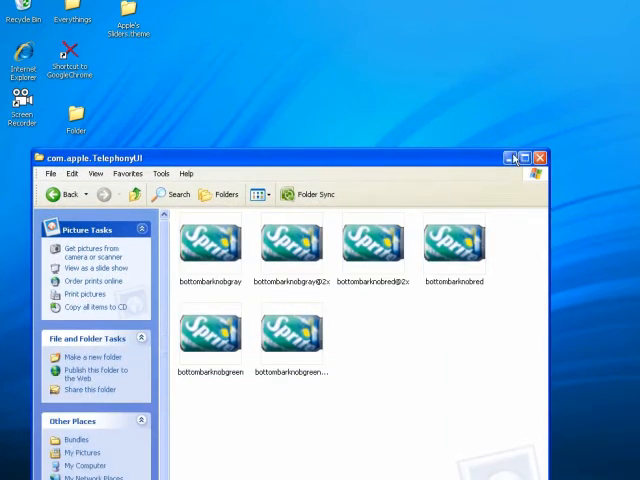
pyautogui.moveTo(513, 158)
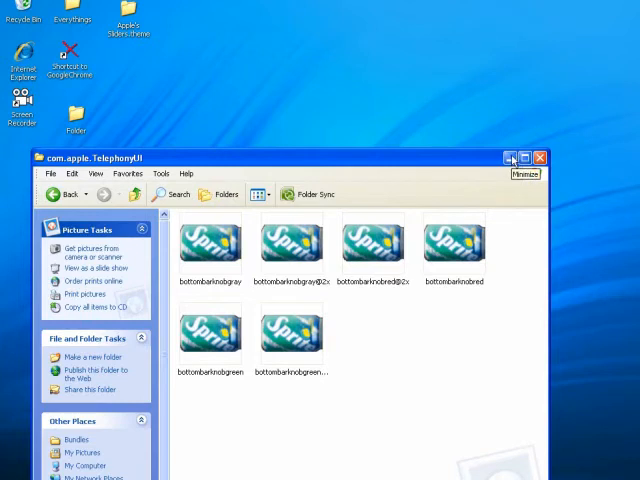
pyautogui.click(513, 157)
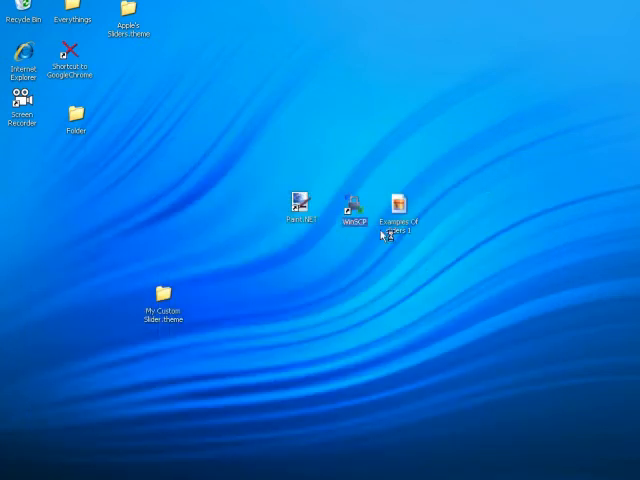
pyautogui.moveTo(390, 235)
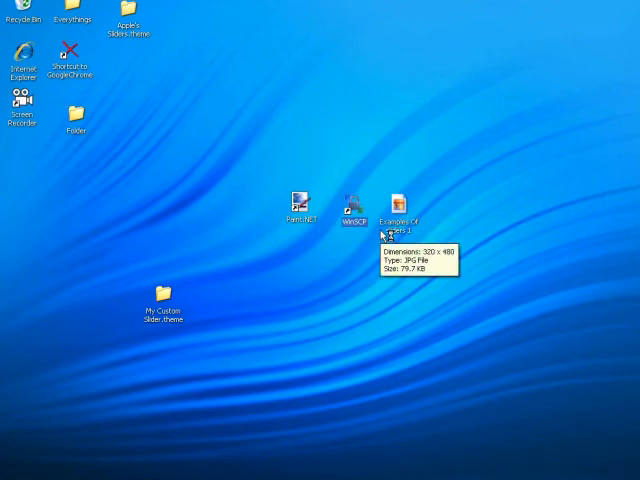
# Step: Launch WinSCP from the desktop and connect to the iPod as root at 192.168.1.65
pyautogui.doubleClick(357, 202)
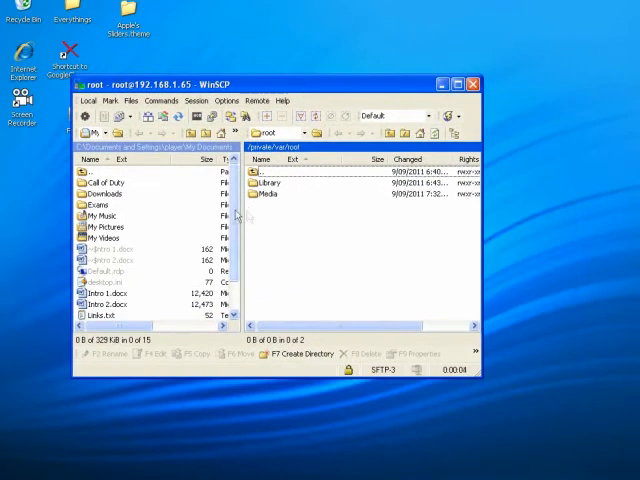
# Step: Maximize WinSCP and navigate the iPod pane to /private/var/stash/Themes
pyautogui.click(442, 77)
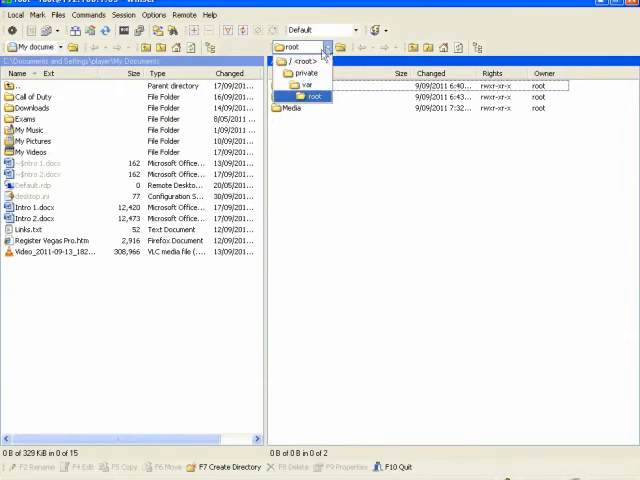
pyautogui.click(313, 96)
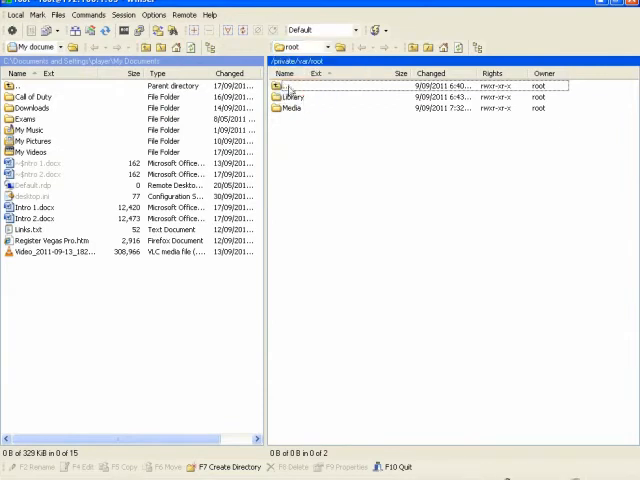
pyautogui.doubleClick(283, 85)
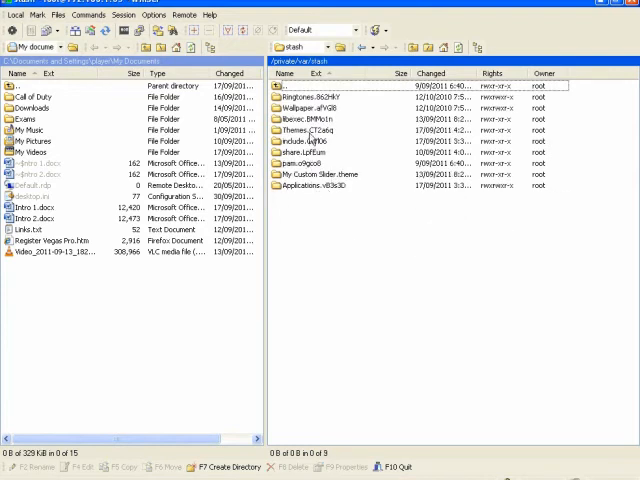
pyautogui.moveTo(318, 142)
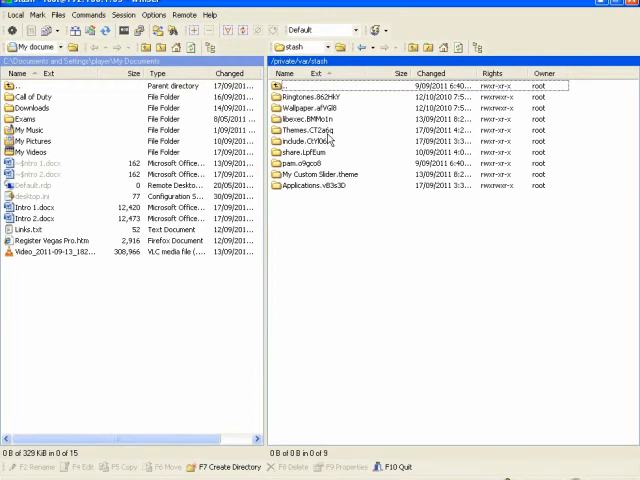
pyautogui.doubleClick(310, 130)
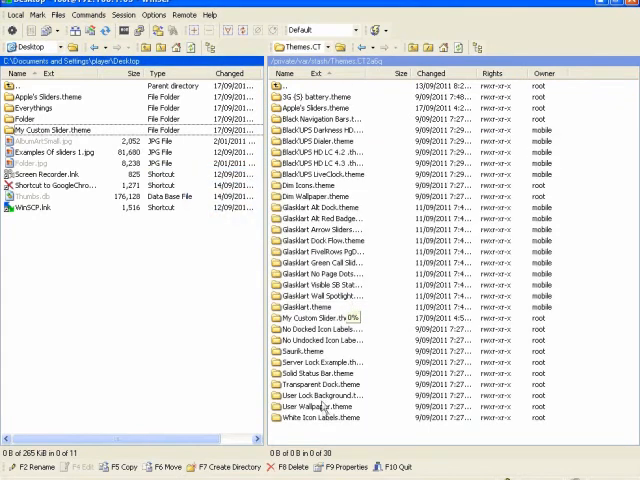
pyautogui.moveTo(320, 328)
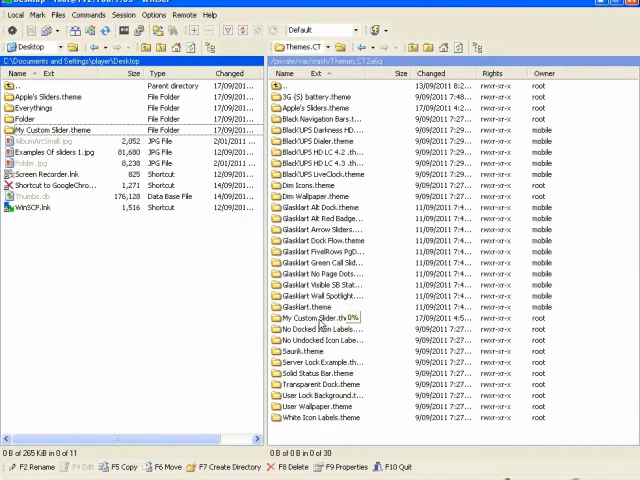
# Step: Open the copied My Custom Slider.theme on the iPod and verify Bundles/com.apple.TelephonyUI
pyautogui.doubleClick(320, 318)
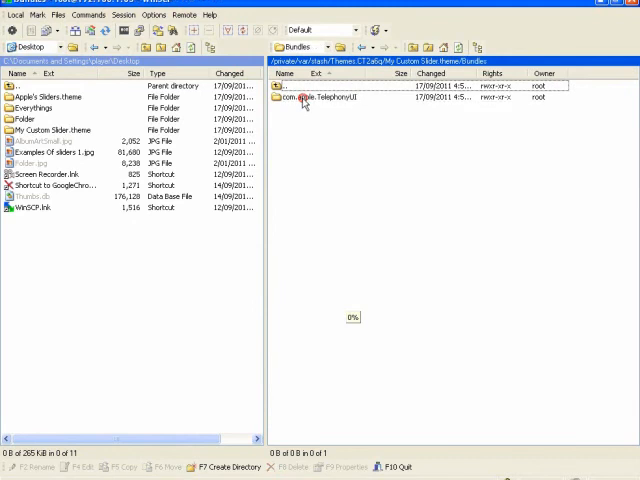
pyautogui.doubleClick(320, 97)
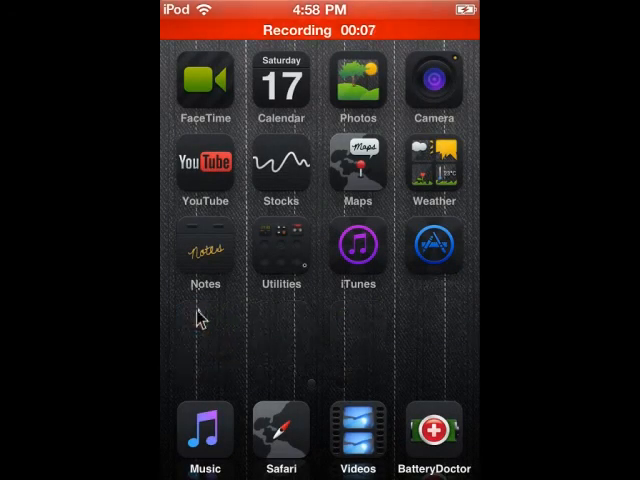
# Step: Open WinterBoard from the second home page and tick the My Custom Slider theme
pyautogui.hscroll(-3)
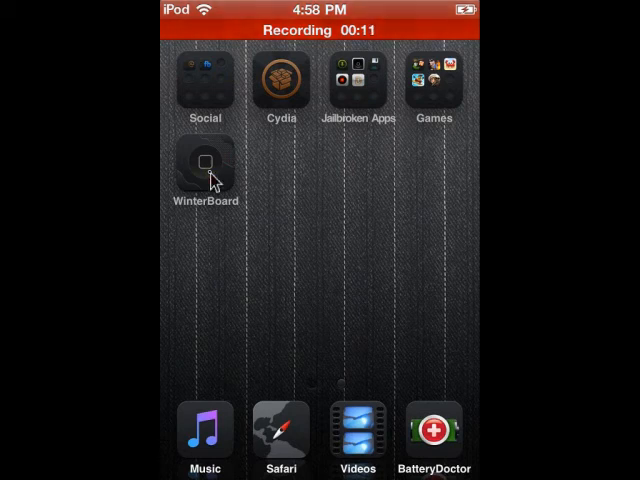
pyautogui.click(205, 165)
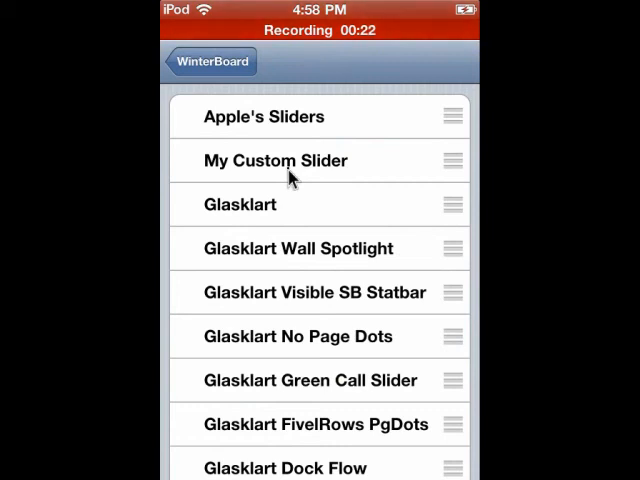
pyautogui.click(275, 160)
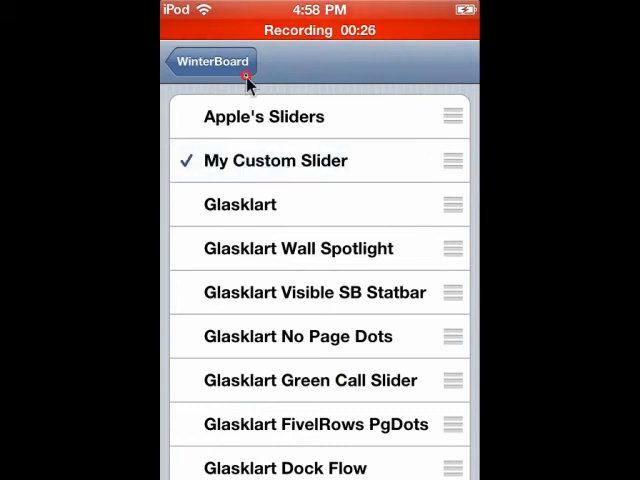
pyautogui.click(207, 61)
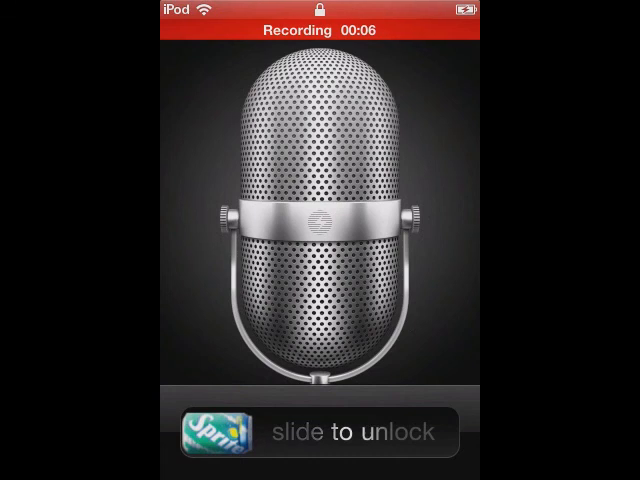
# Step: Drag the Sprite-can knob along the lock screen's slide-to-unlock track
pyautogui.moveTo(200, 432); pyautogui.dragTo(370, 460)
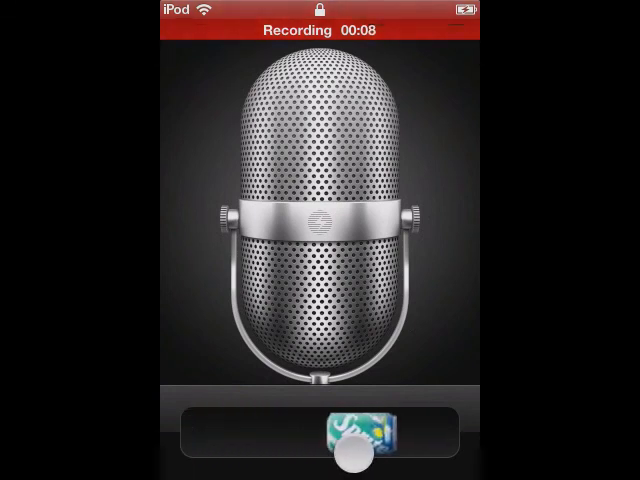